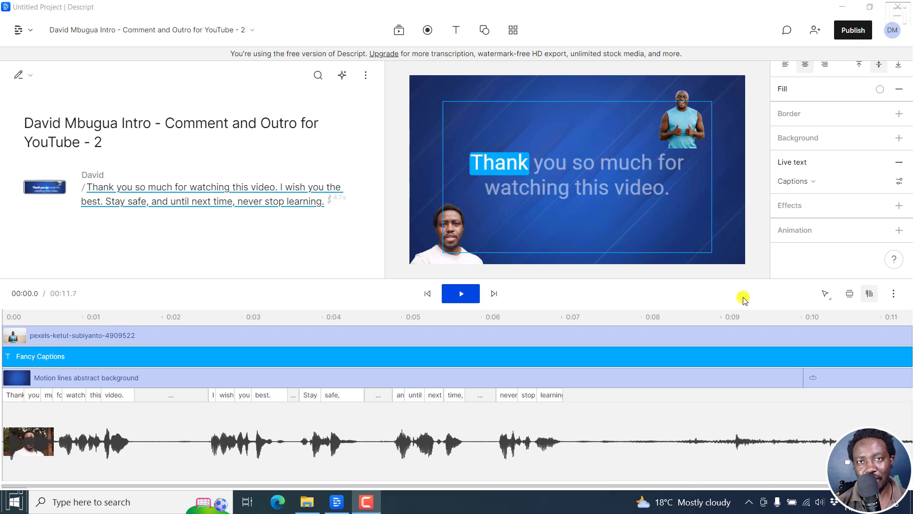
mouse_move(401, 322)
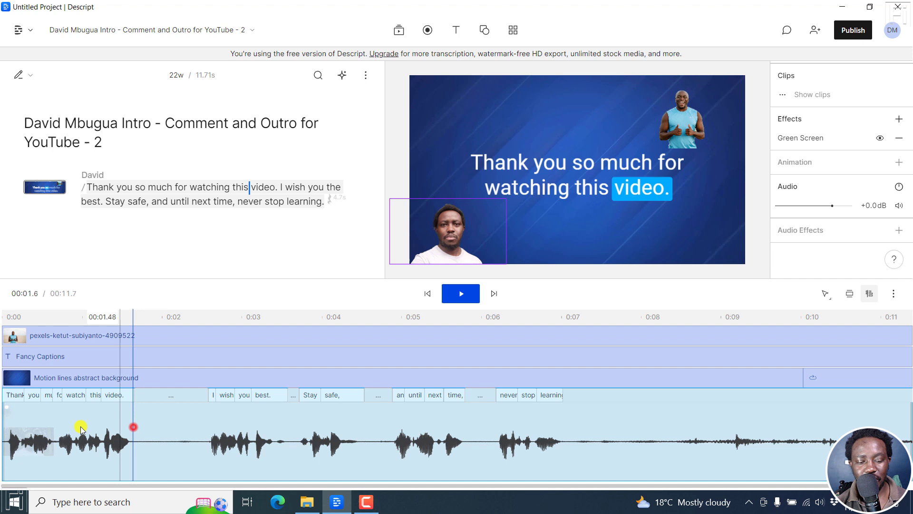
Select the motion lines background and give it a 1.73-second video and audio fade-in
click(86, 377)
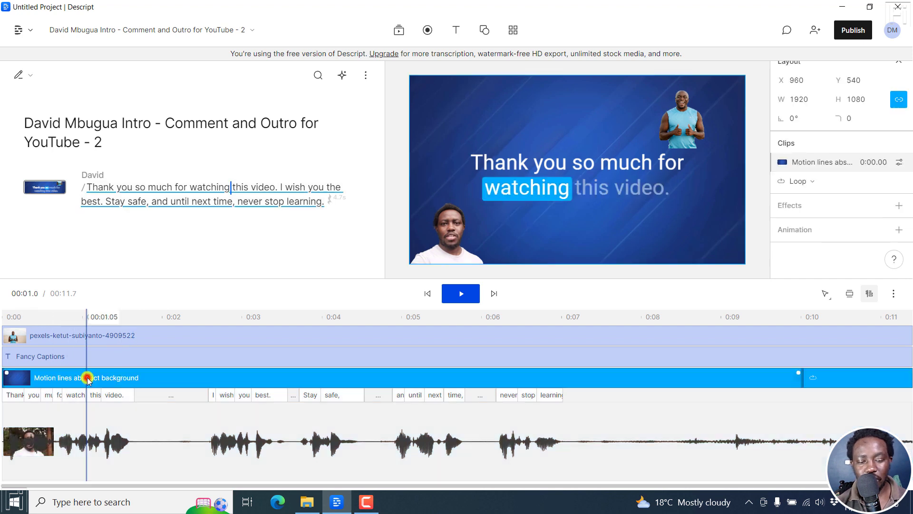
click(121, 357)
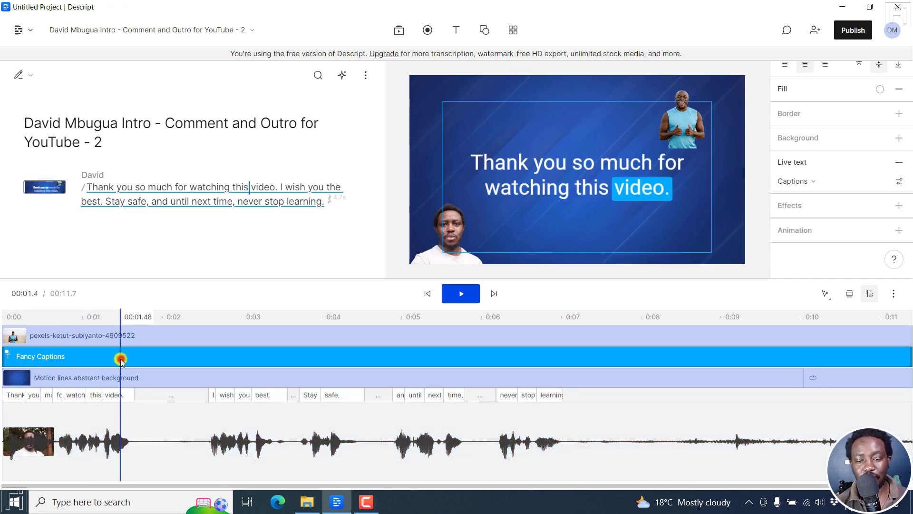
click(117, 335)
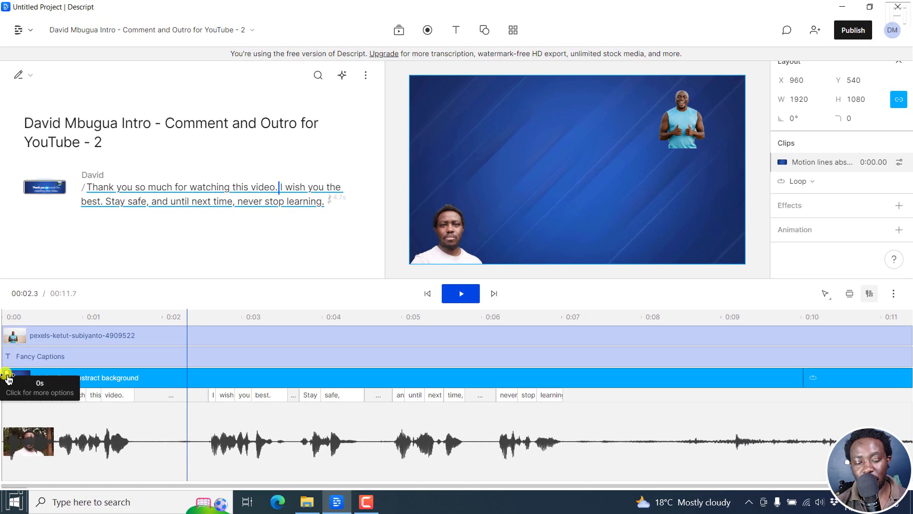
click(848, 294)
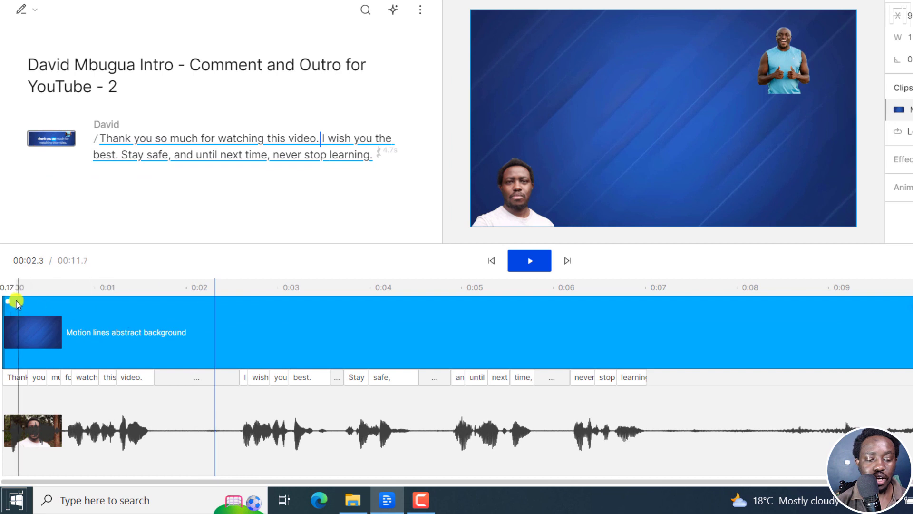
mouse_move(11, 302)
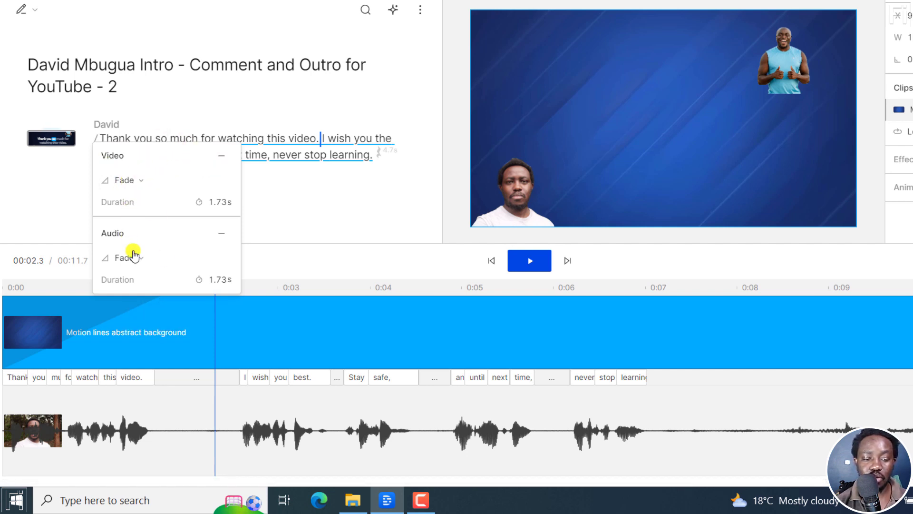
mouse_move(184, 285)
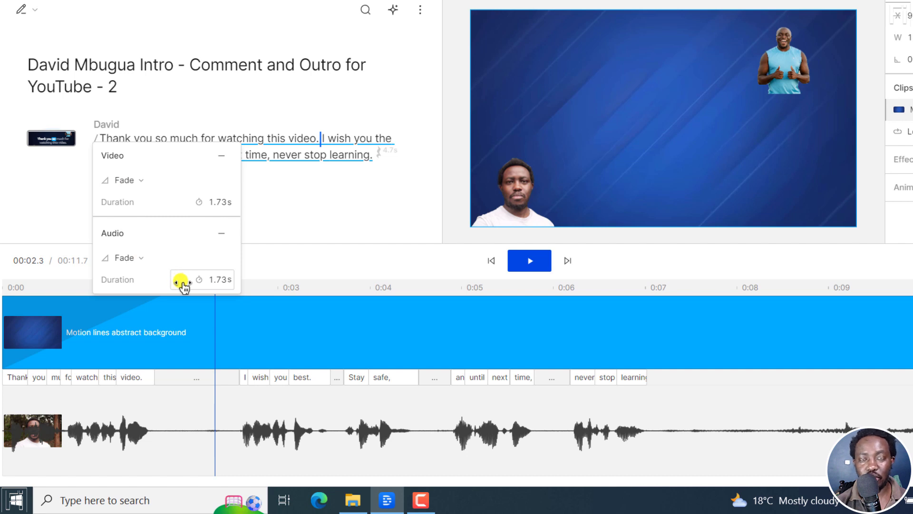
click(220, 202)
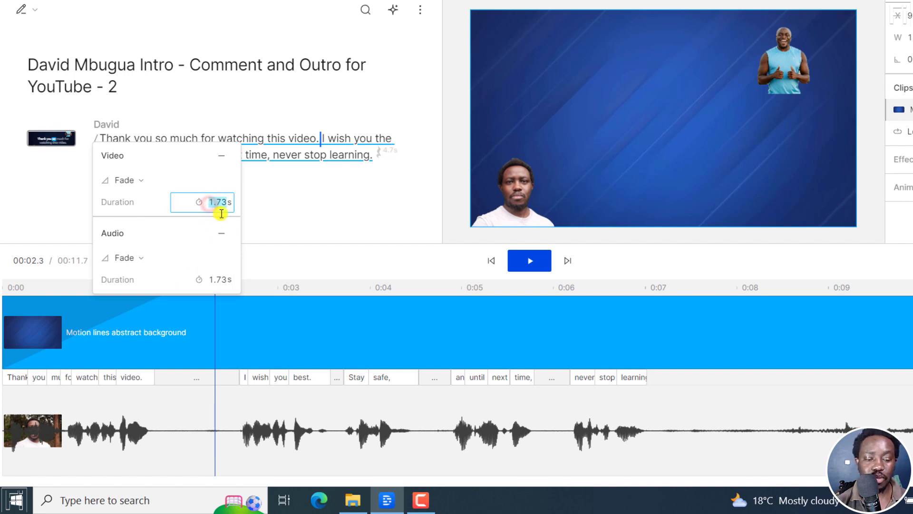
click(202, 279)
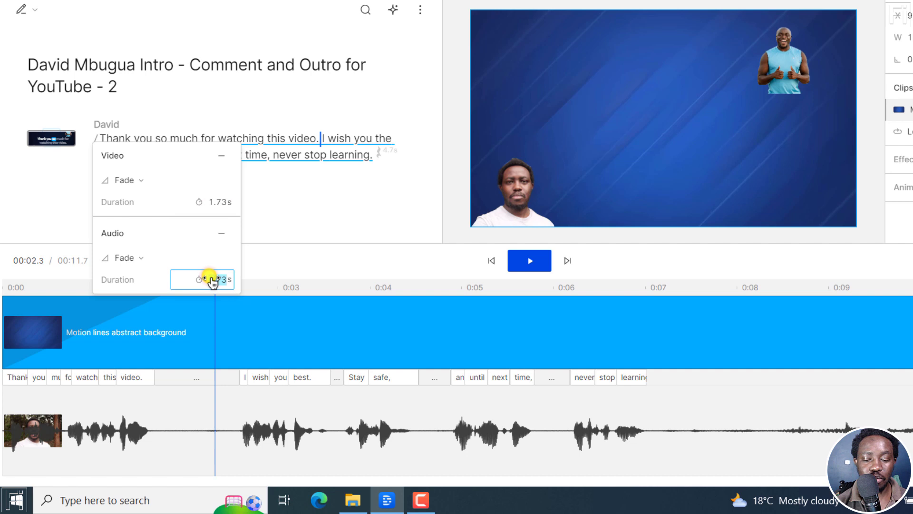
Return to 0:00, preview the background fading in from black, then pause
click(491, 260)
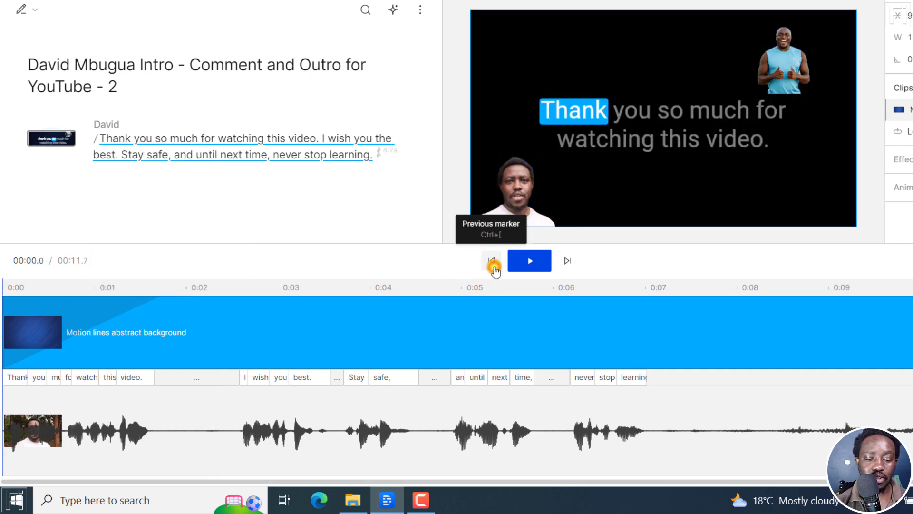
mouse_move(485, 159)
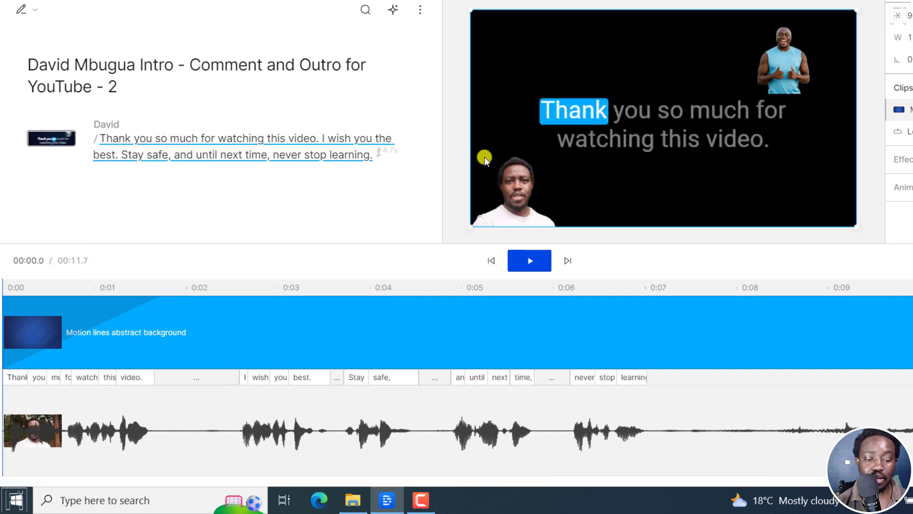
click(529, 260)
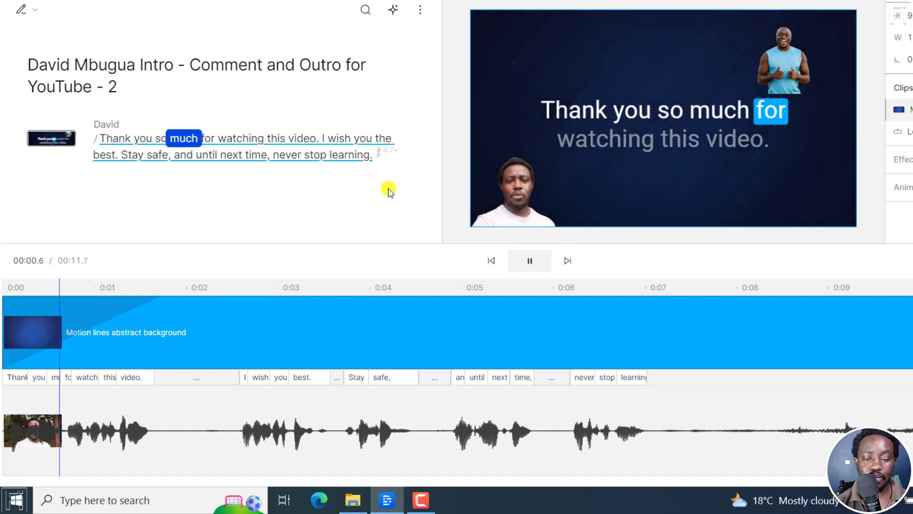
click(529, 260)
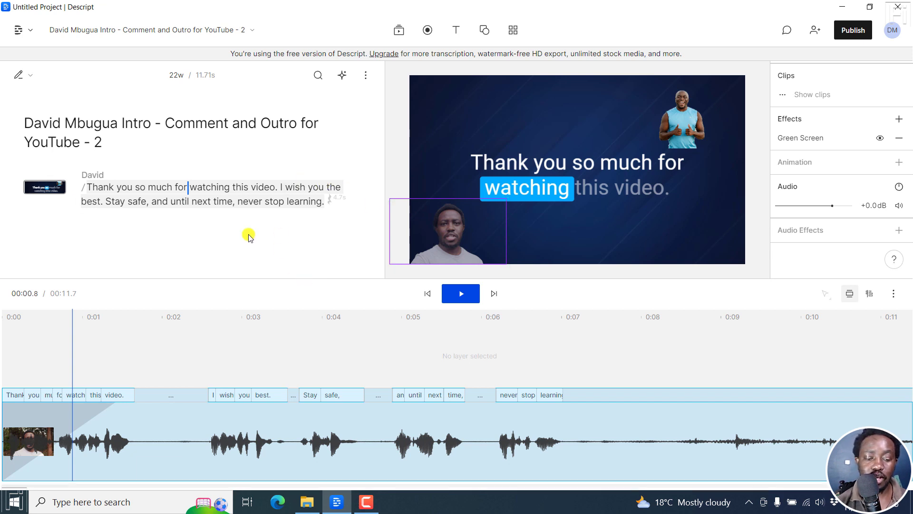
Replay the opening briefly, then restore the image, captions and background rows on the timeline
click(427, 293)
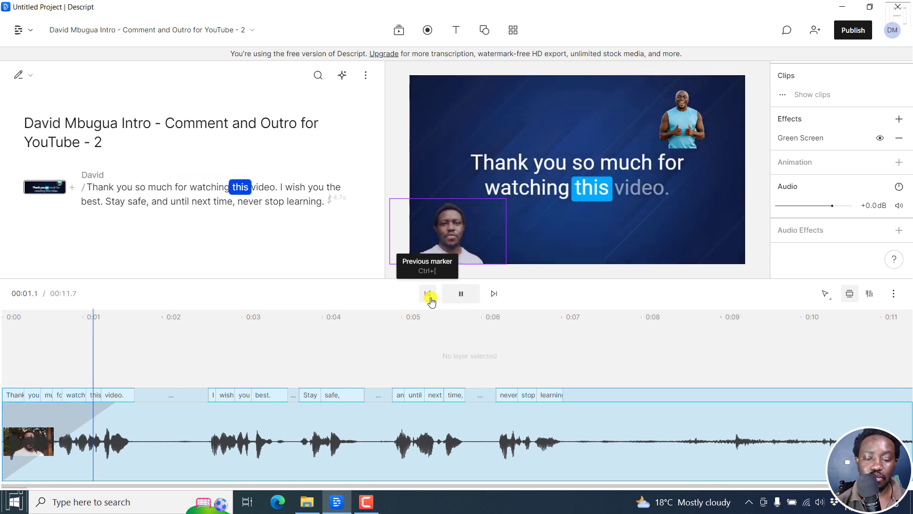
click(460, 293)
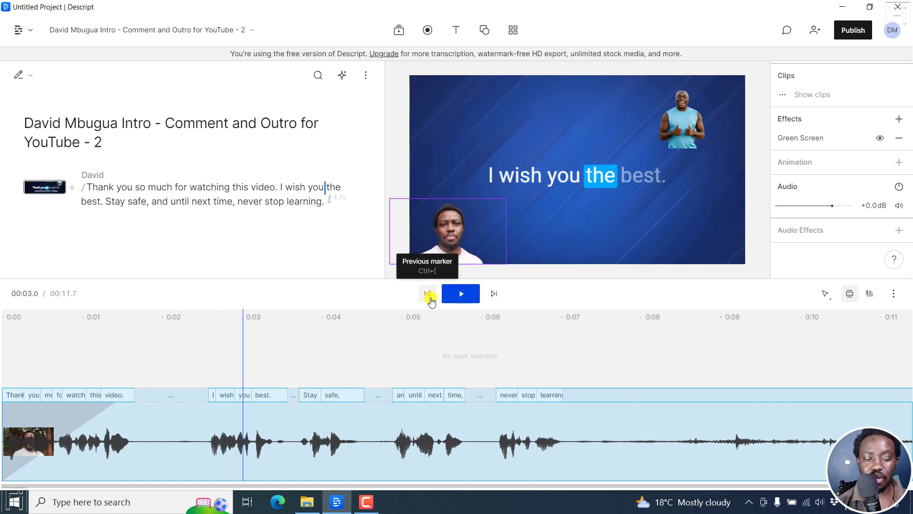
click(870, 293)
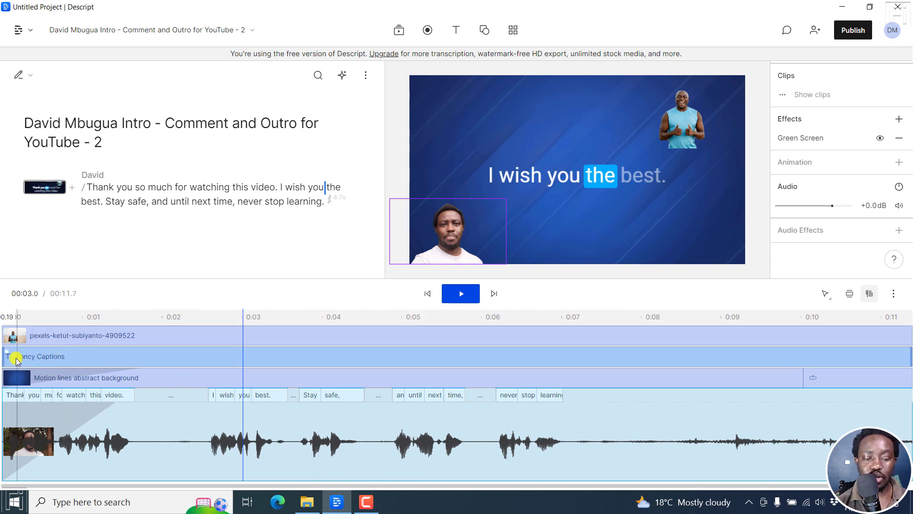
Give Fancy Captions a roughly 1.48-second fade-in, preview it, and return to the marker
click(590, 175)
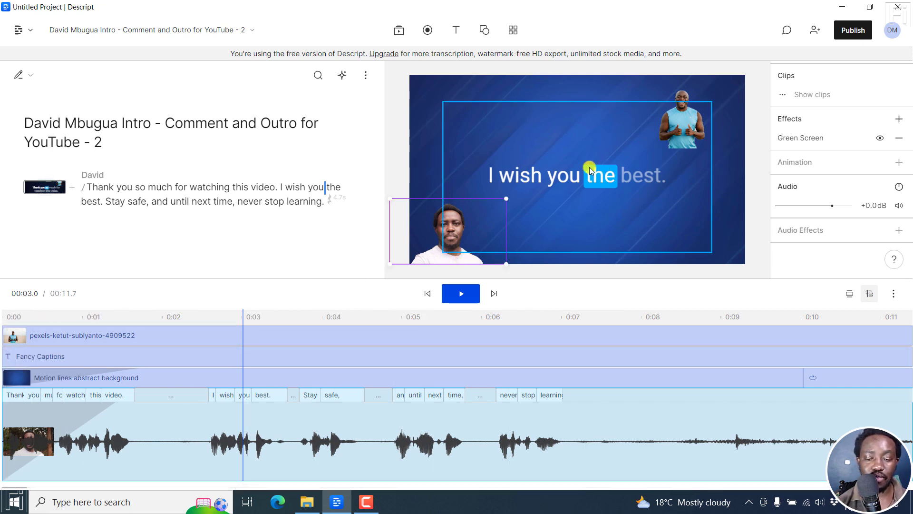
click(100, 316)
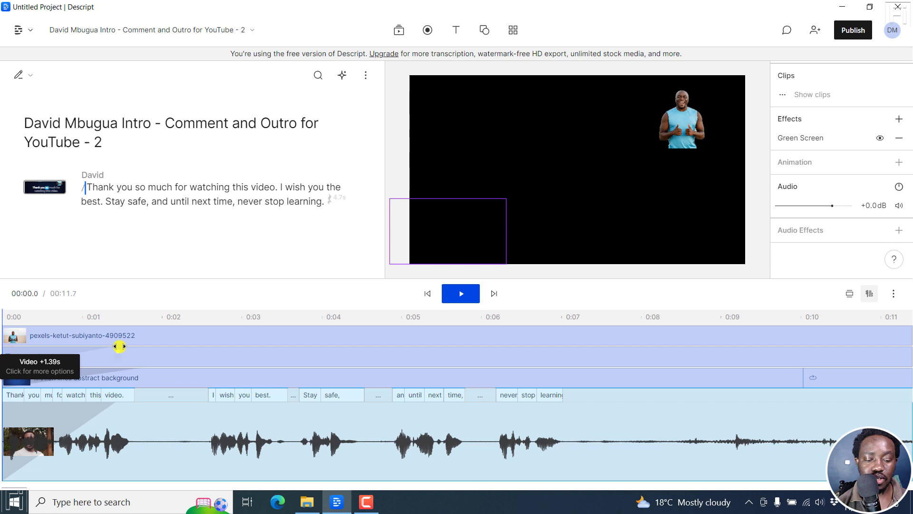
click(459, 293)
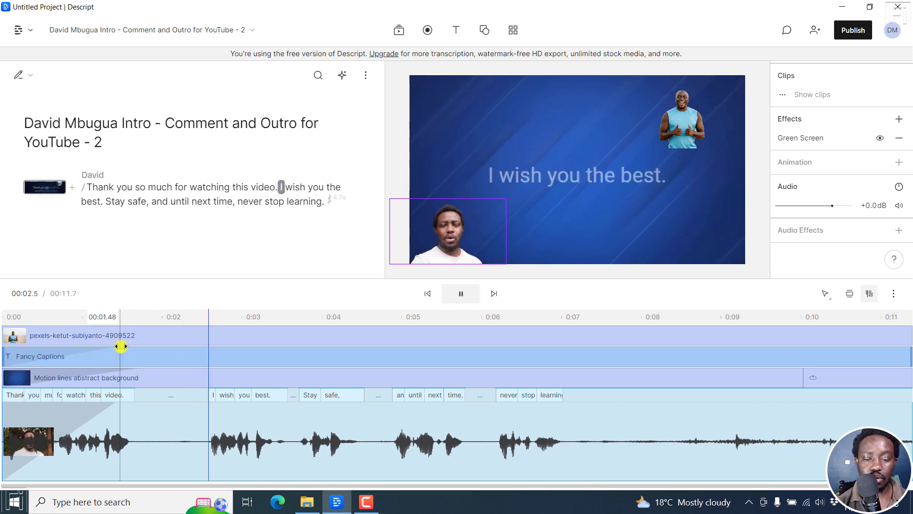
click(460, 293)
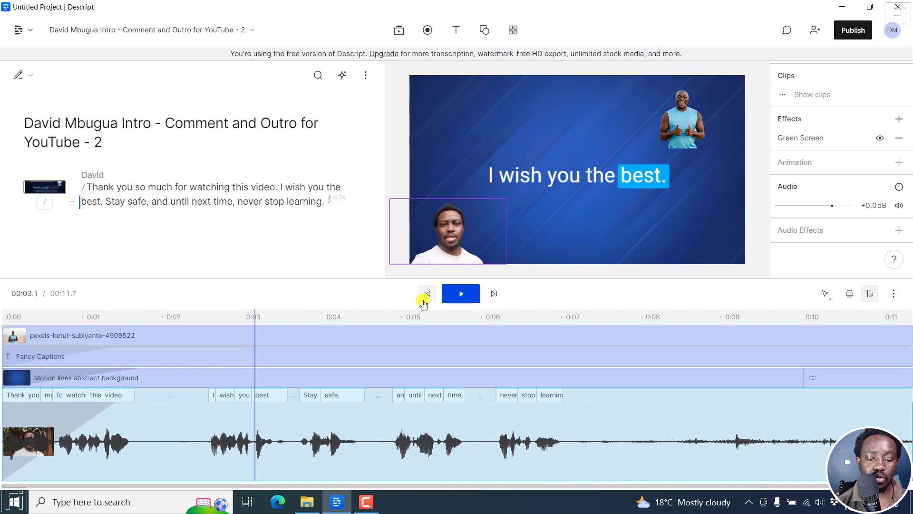
click(427, 293)
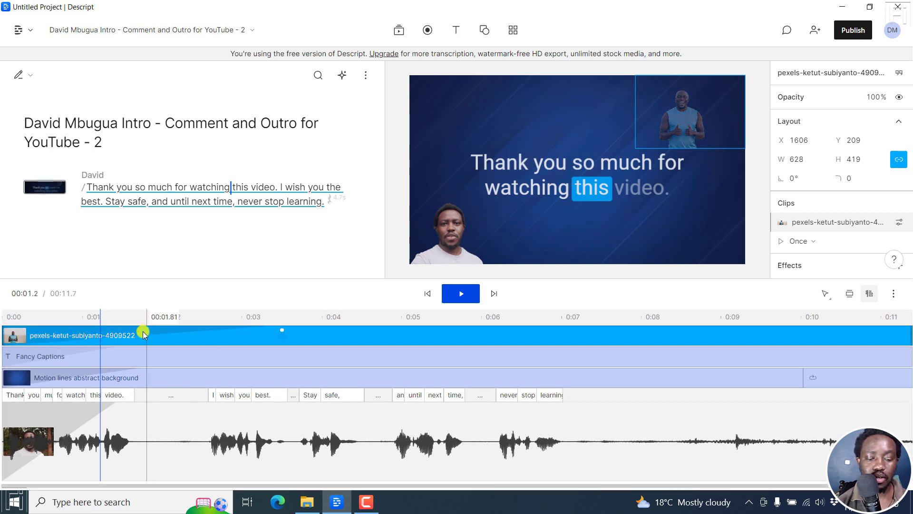
Replay the opening to check the pexels image's 1.81-second fade-in
click(459, 293)
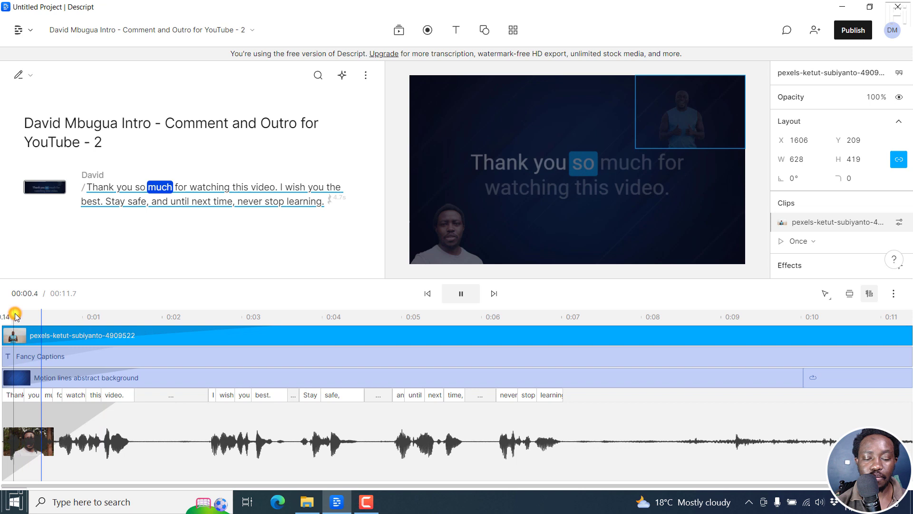
click(459, 293)
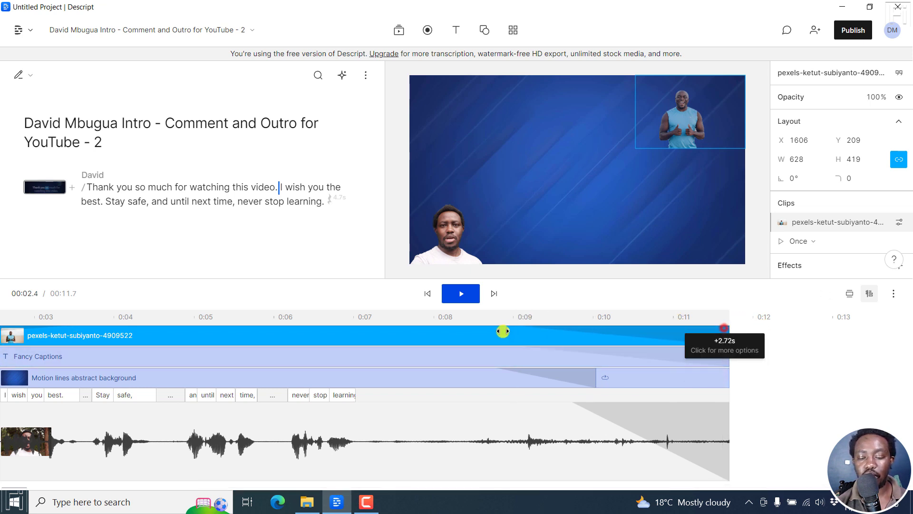
Play the ending to confirm the image's 2.72-second fade-out to black
click(459, 293)
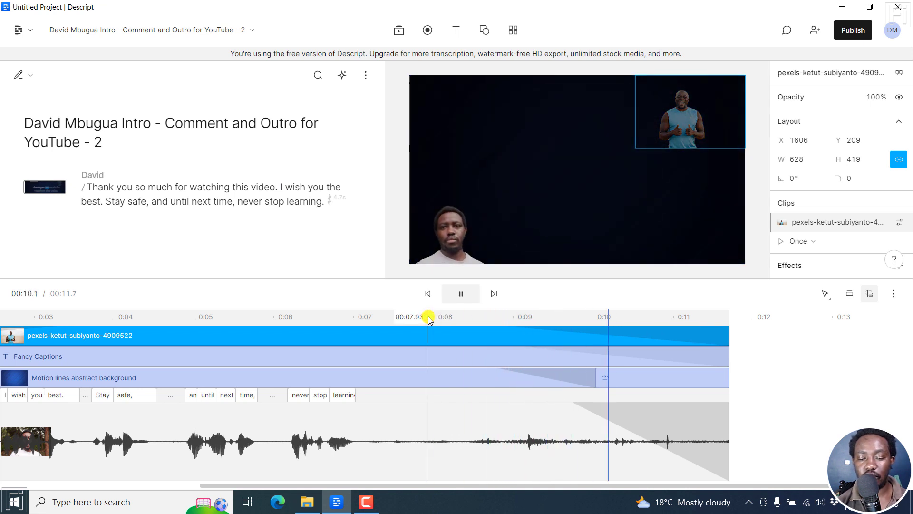
click(460, 293)
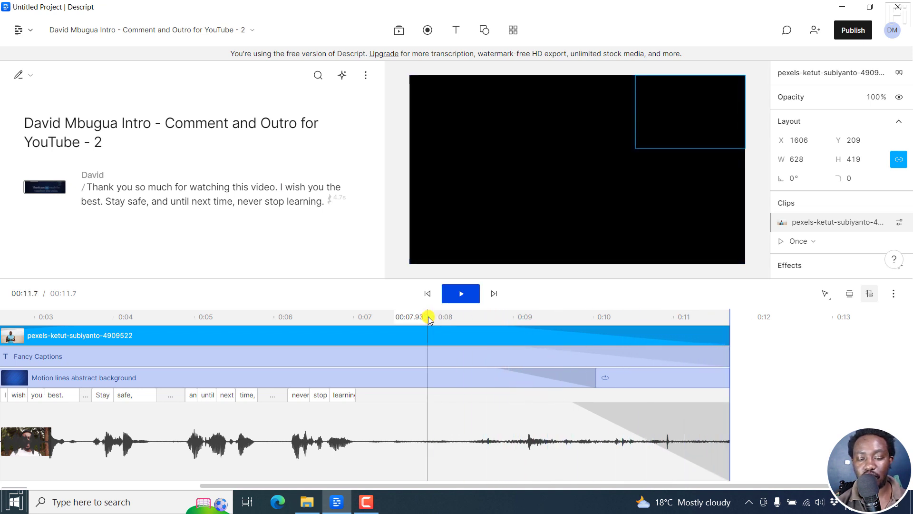